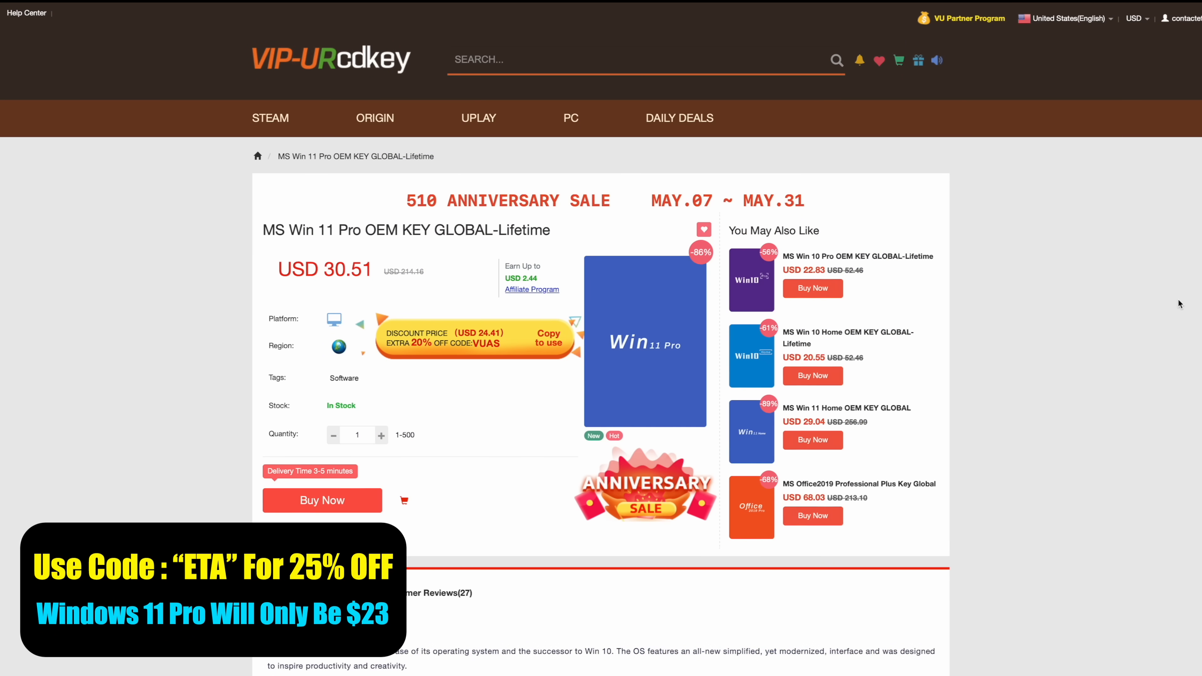
{"action": "mouse_move", "coordinate": [451, 389]}
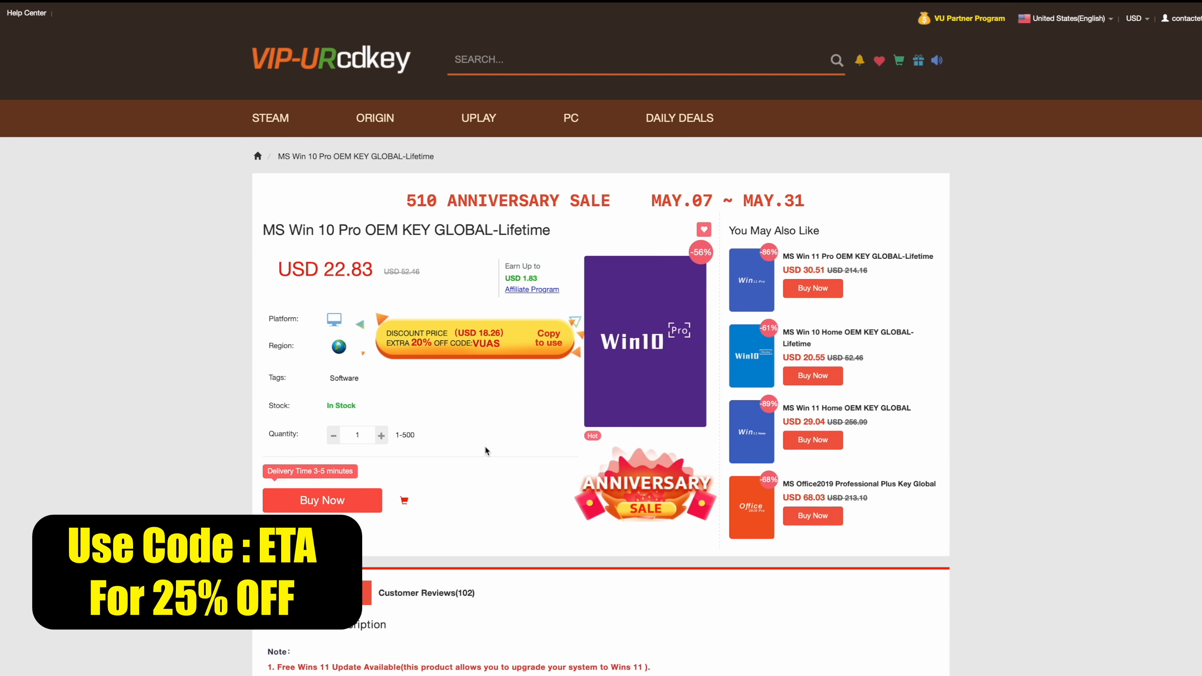
{"action": "mouse_move", "coordinate": [483, 450]}
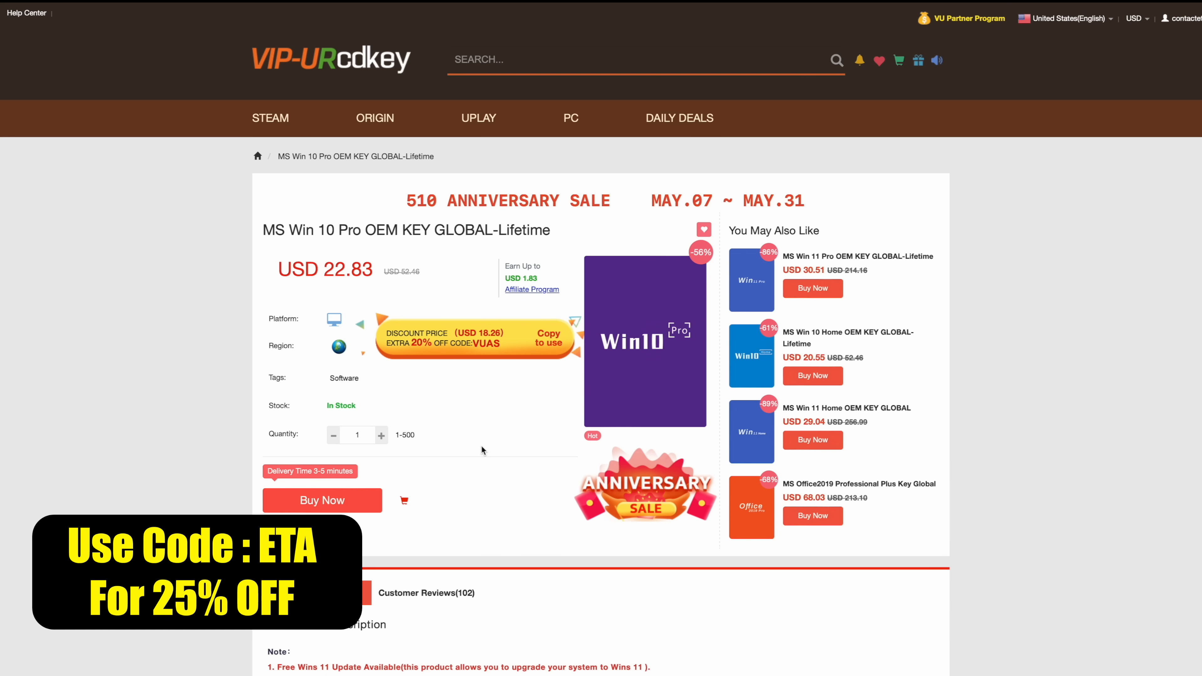
Start buying the MS Win 10 Pro OEM lifetime key at USD 22.83, quantity one.
{"action": "left_click", "coordinate": [322, 500]}
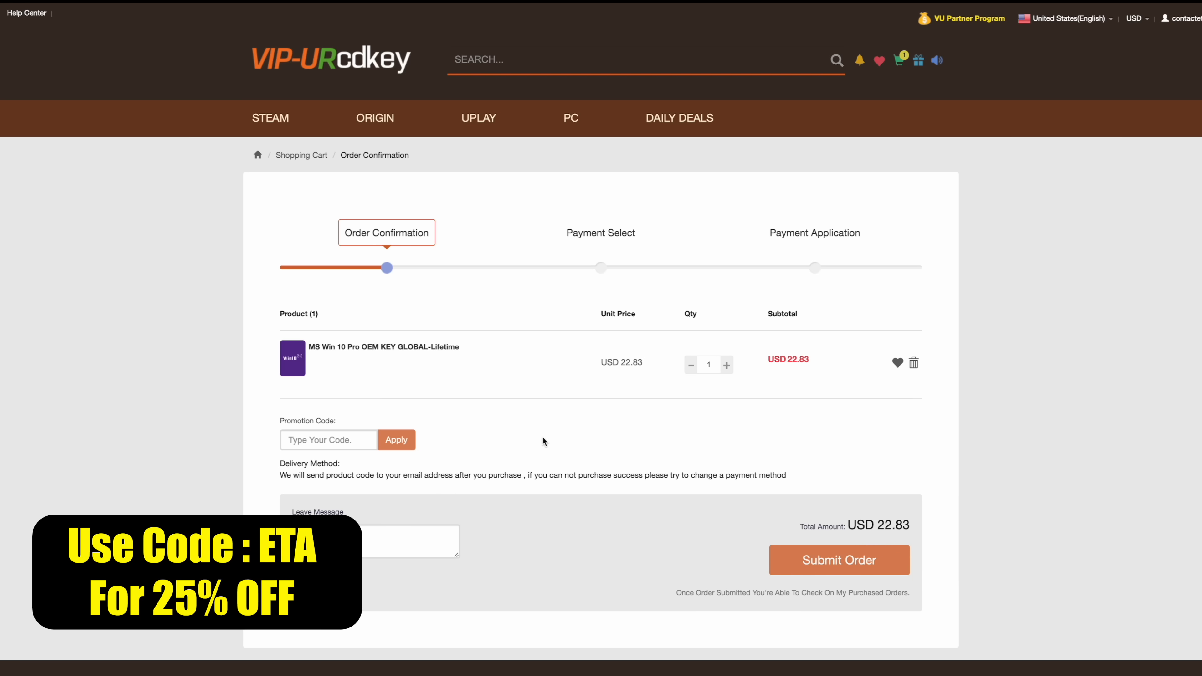
Apply the ETA promotion code, cutting the Windows 10 Pro key total to USD 17.12.
{"action": "left_click", "coordinate": [328, 439]}
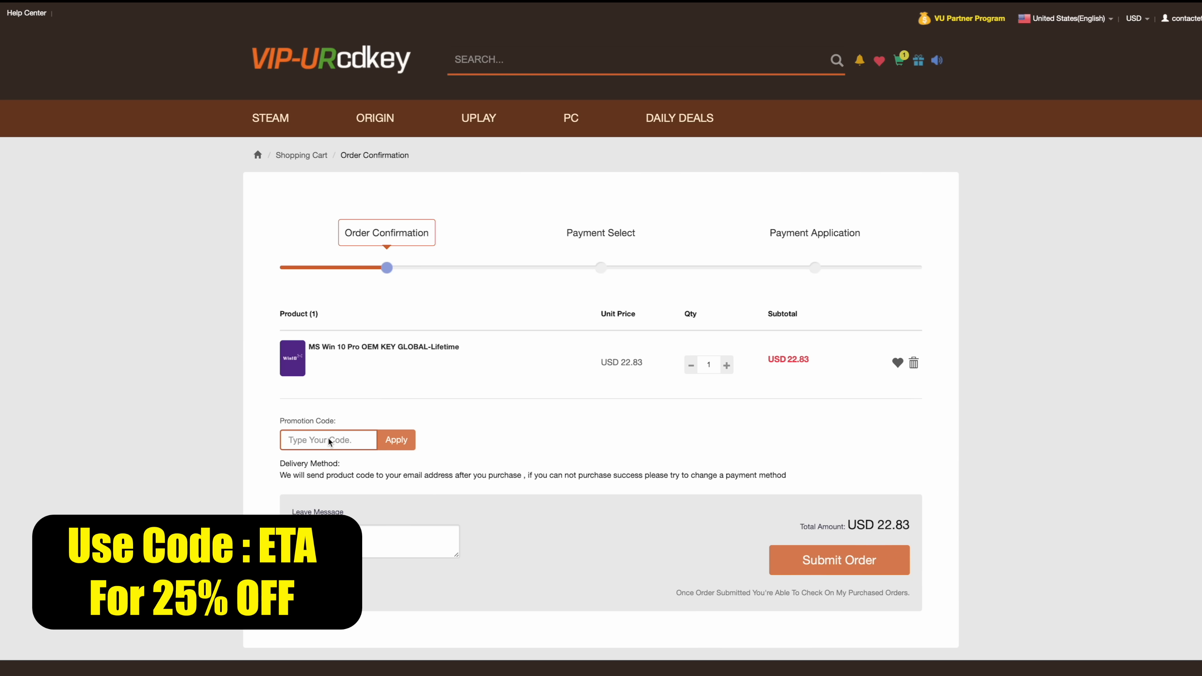
{"action": "type", "text": "ETA"}
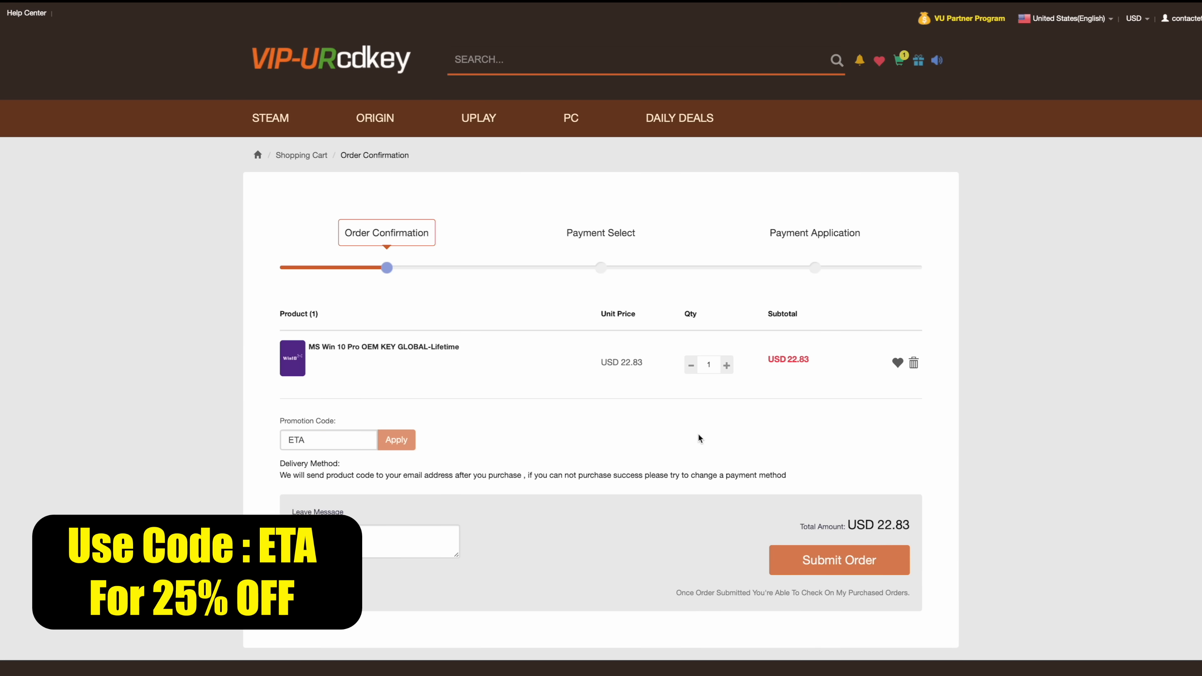
{"action": "left_click", "coordinate": [396, 439]}
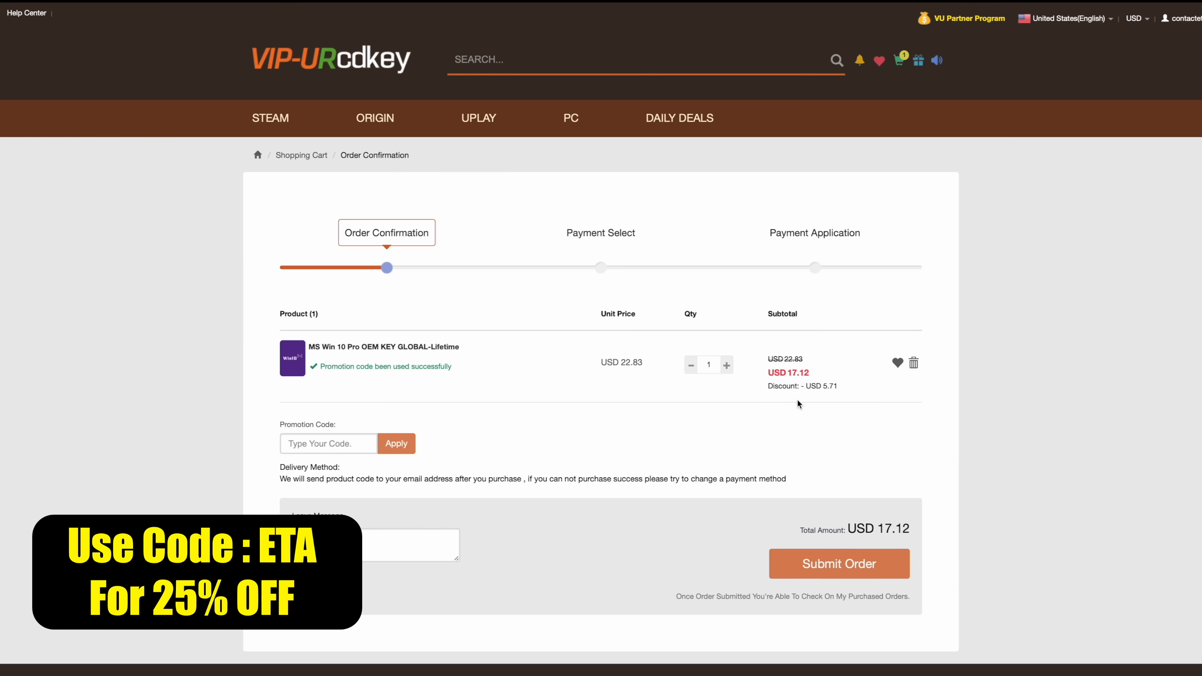
Submit the discounted order and proceed to payment with PayPal.
{"action": "left_click", "coordinate": [839, 563]}
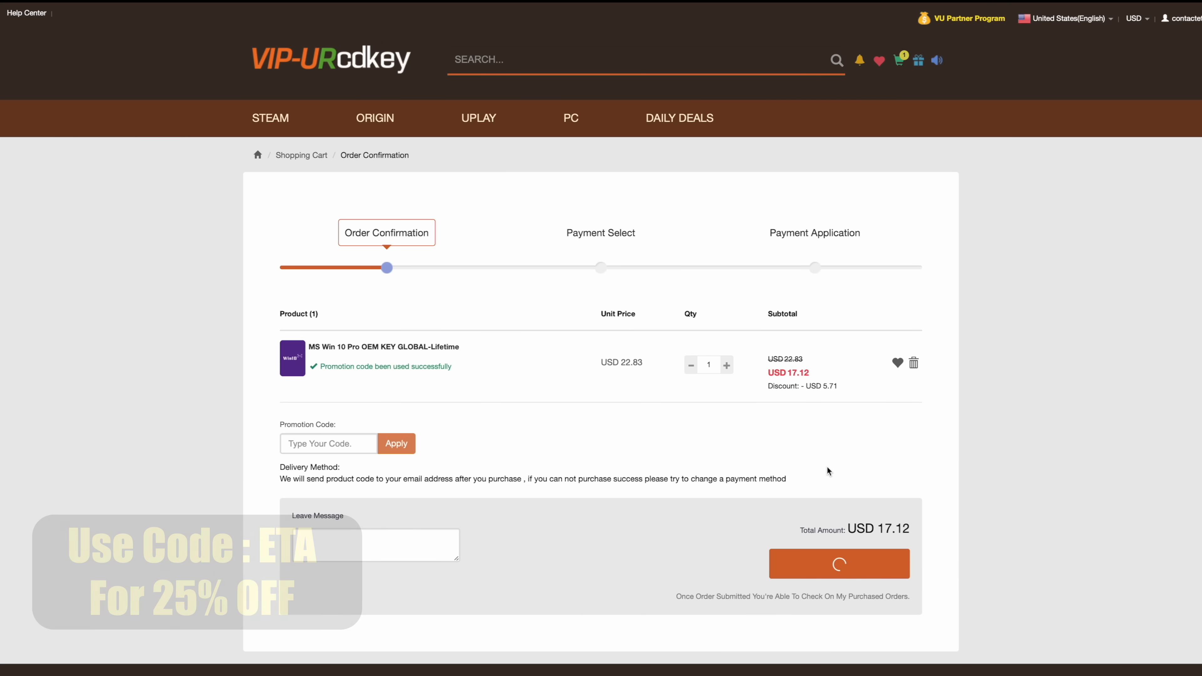
{"action": "left_click", "coordinate": [839, 563]}
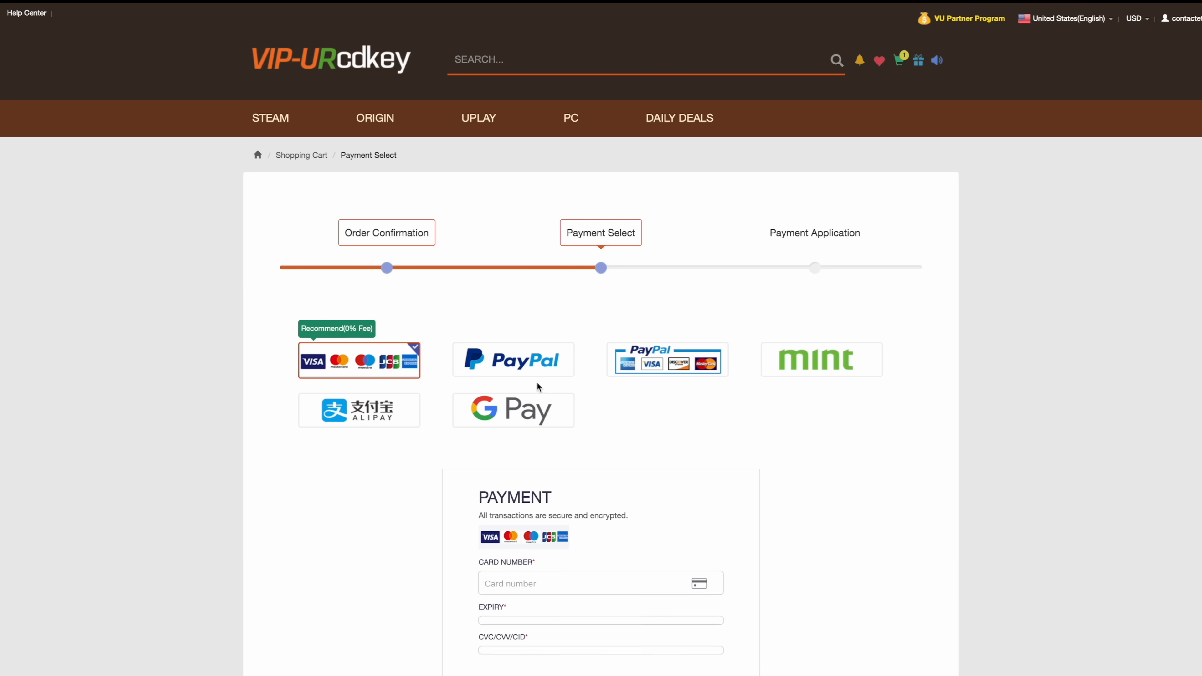
{"action": "left_click", "coordinate": [513, 359]}
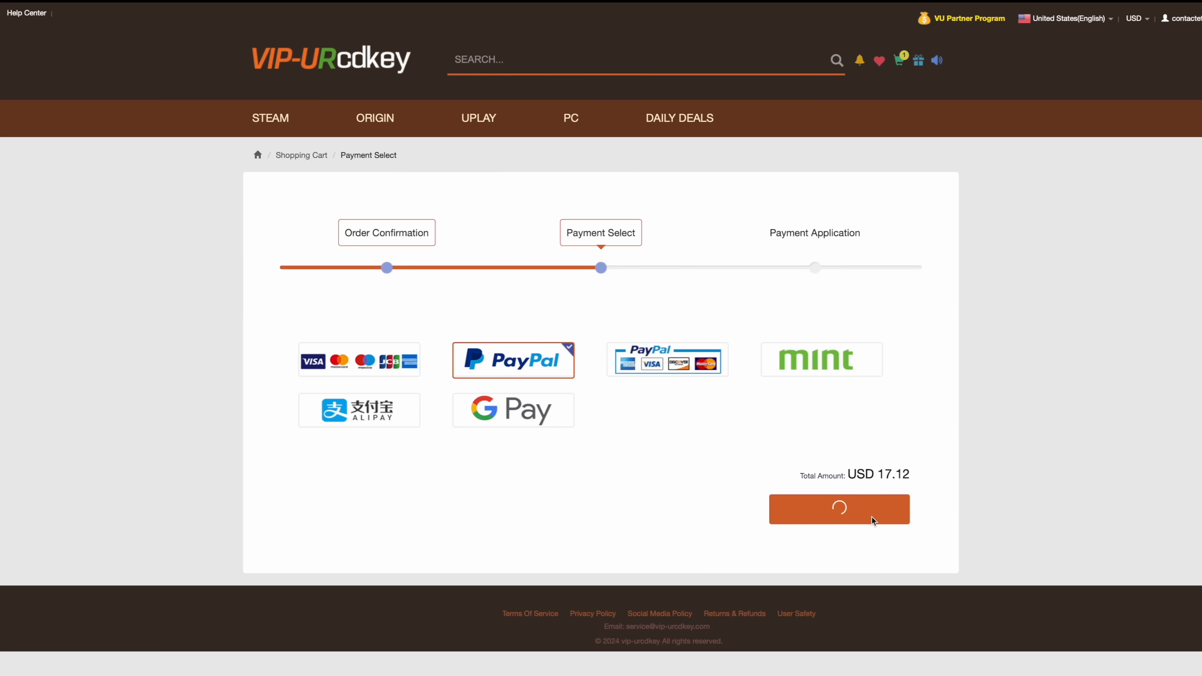
{"action": "left_click", "coordinate": [839, 509]}
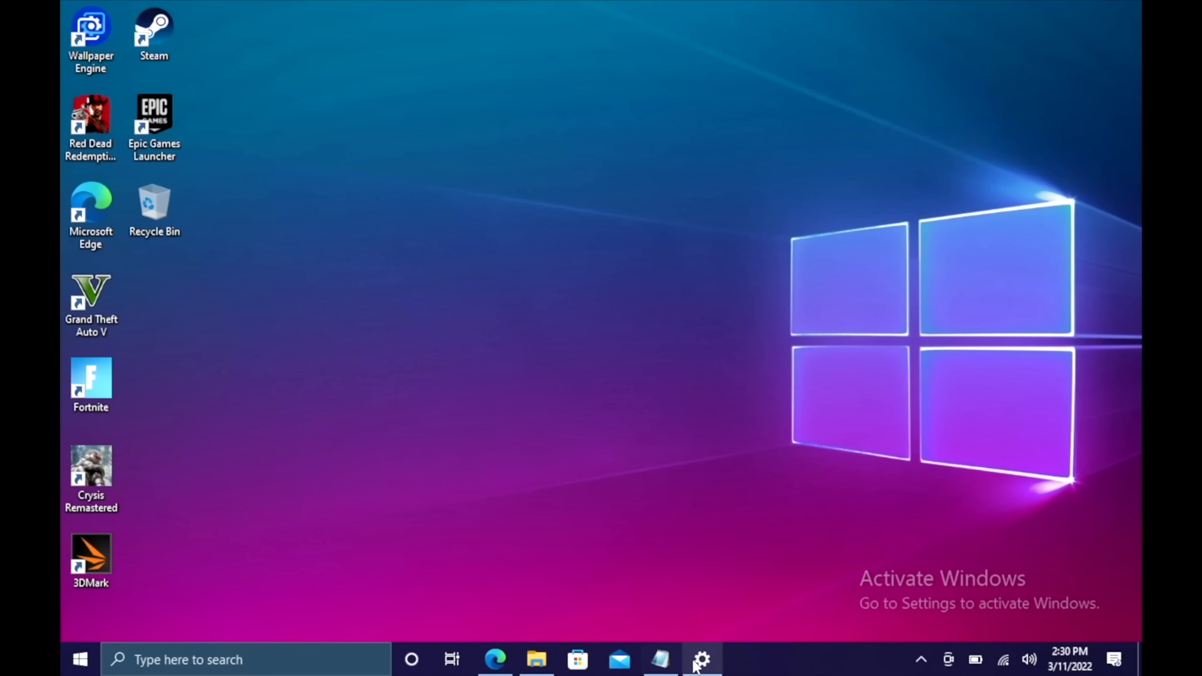
Reach the Activation page in Settings and begin changing the product key.
{"action": "left_click", "coordinate": [700, 659]}
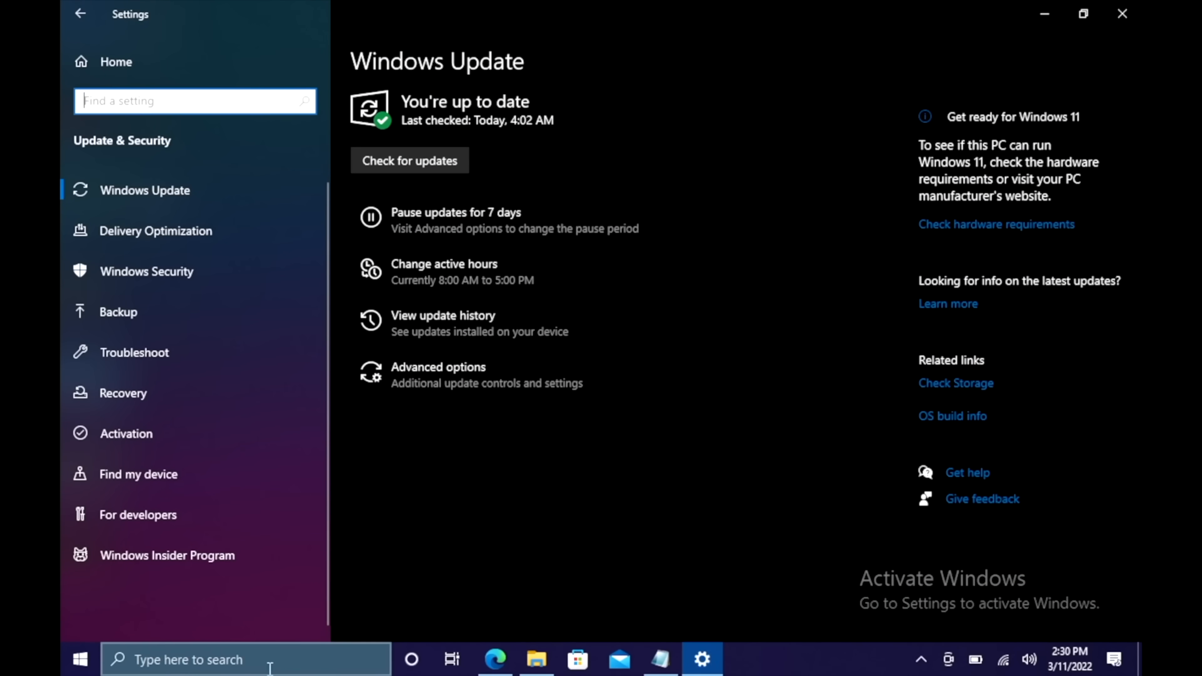
{"action": "mouse_move", "coordinate": [125, 432]}
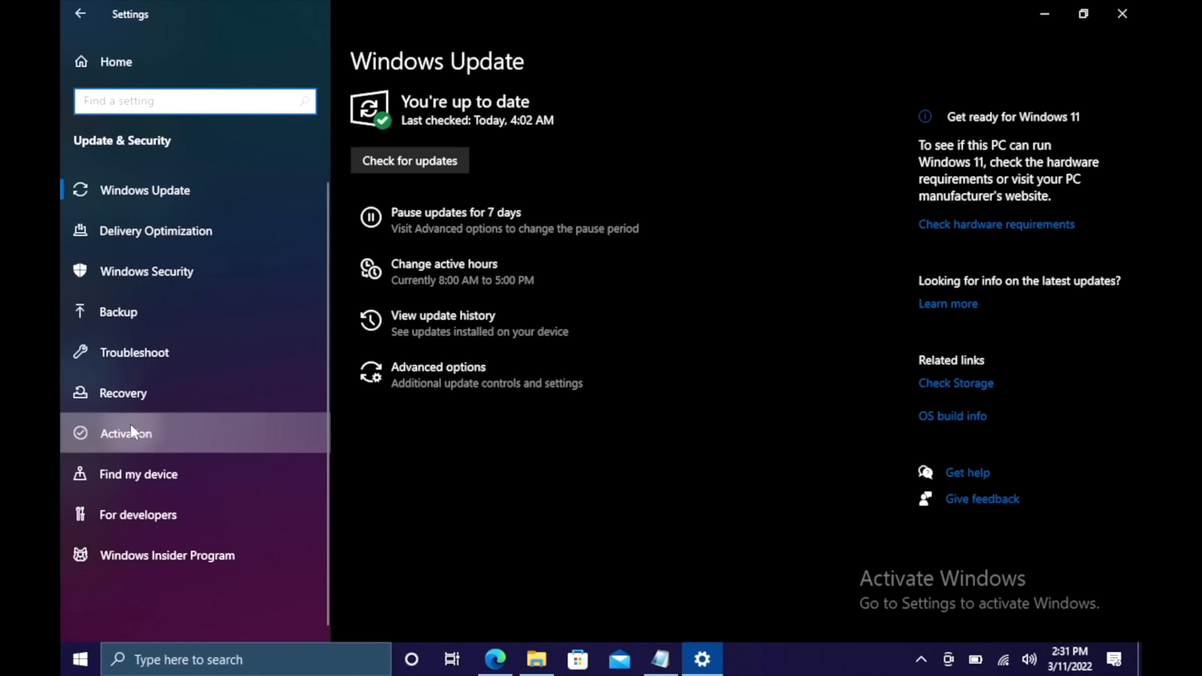
{"action": "left_click", "coordinate": [126, 434]}
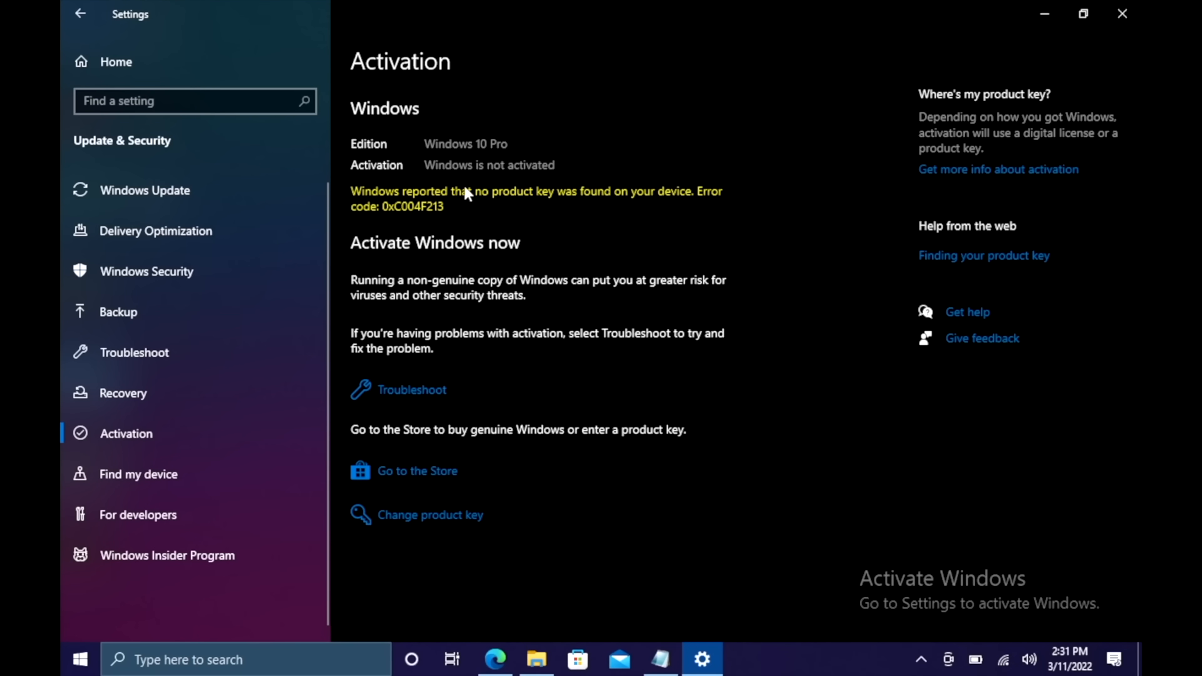
{"action": "mouse_move", "coordinate": [452, 536]}
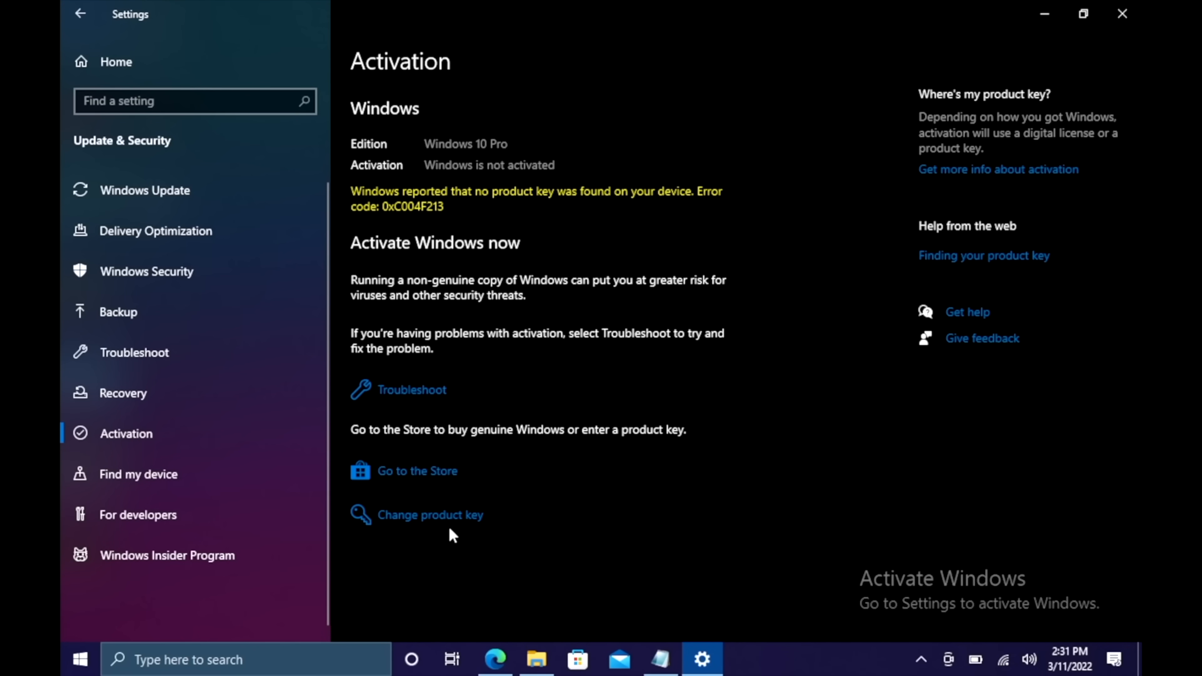
{"action": "left_click", "coordinate": [430, 515]}
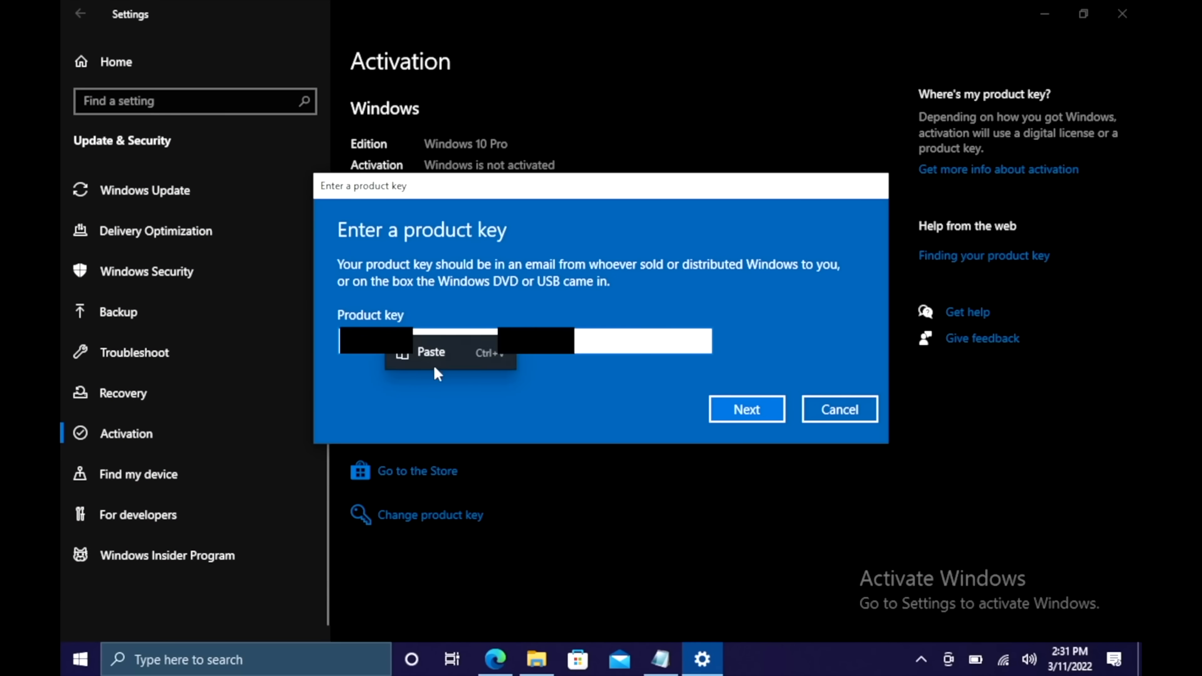
Activate Windows 10 Pro with the pasted purchased key and dismiss the success message.
{"action": "left_click", "coordinate": [745, 409]}
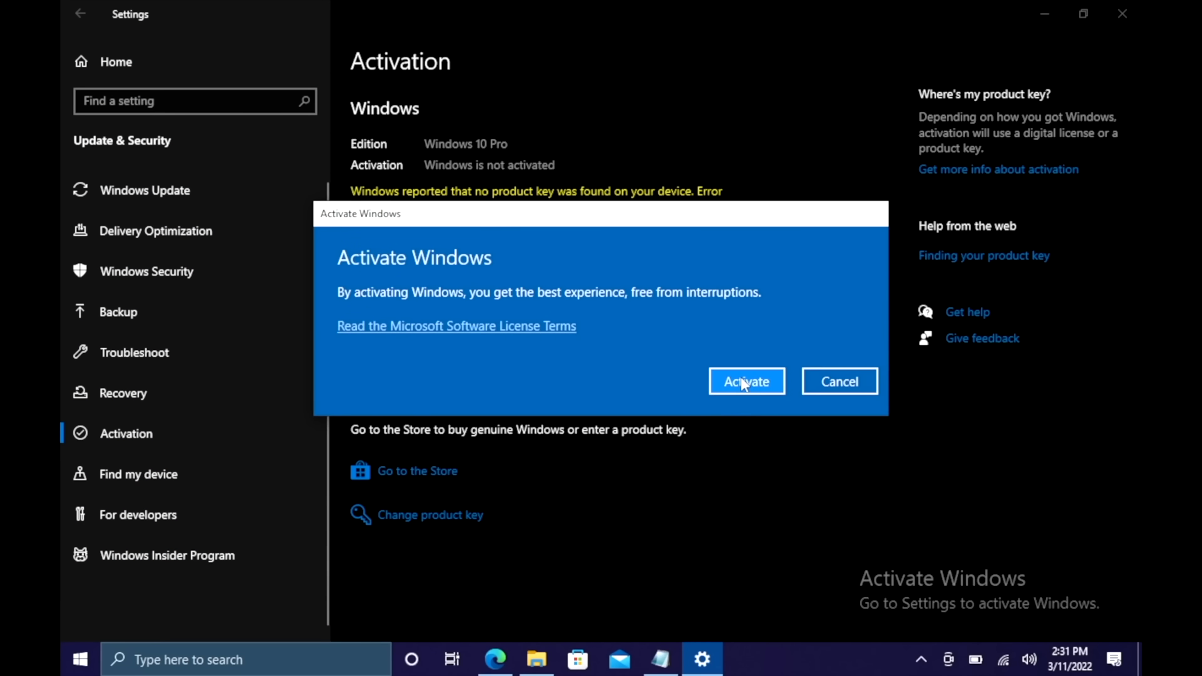
{"action": "left_click", "coordinate": [745, 381]}
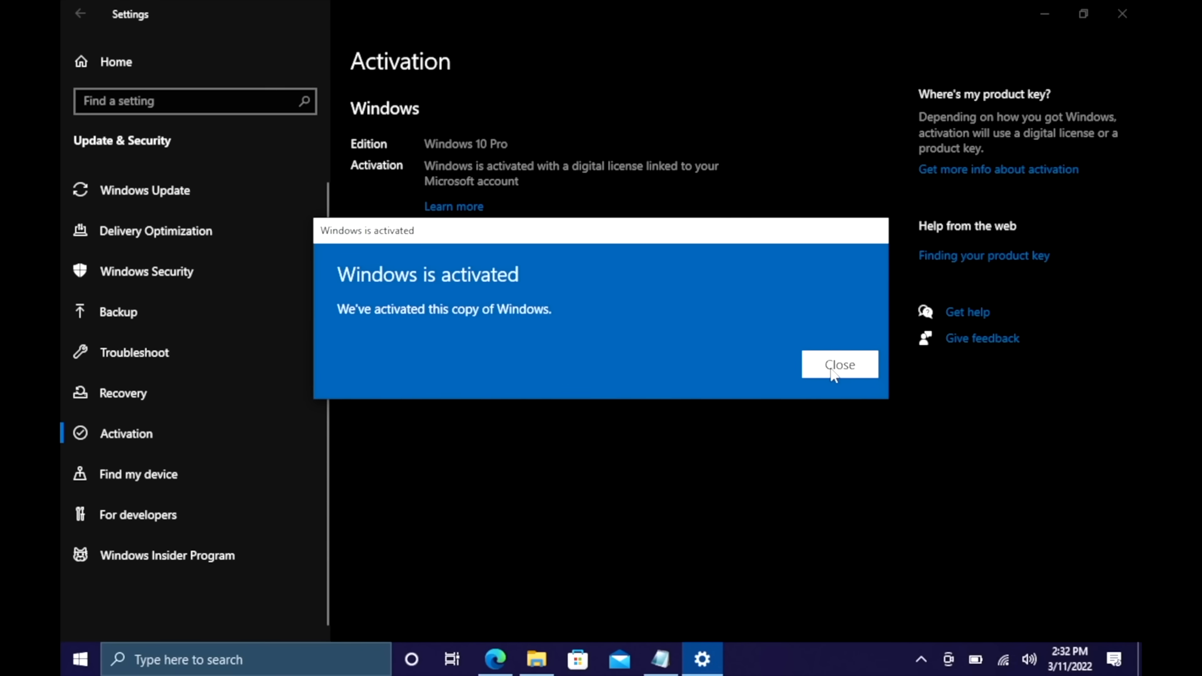
{"action": "left_click", "coordinate": [839, 364]}
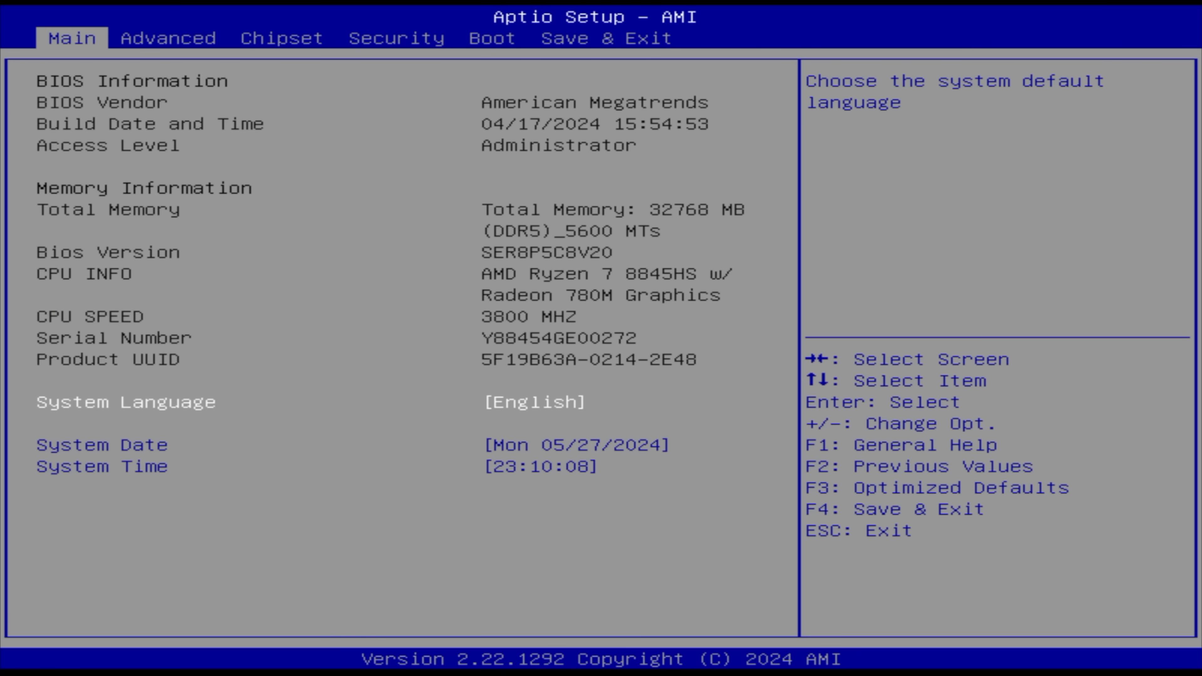
Review the Advanced SmartShift power limits left at 54000 mW, then move to the Chipset settings.
{"action": "left_click", "coordinate": [168, 37]}
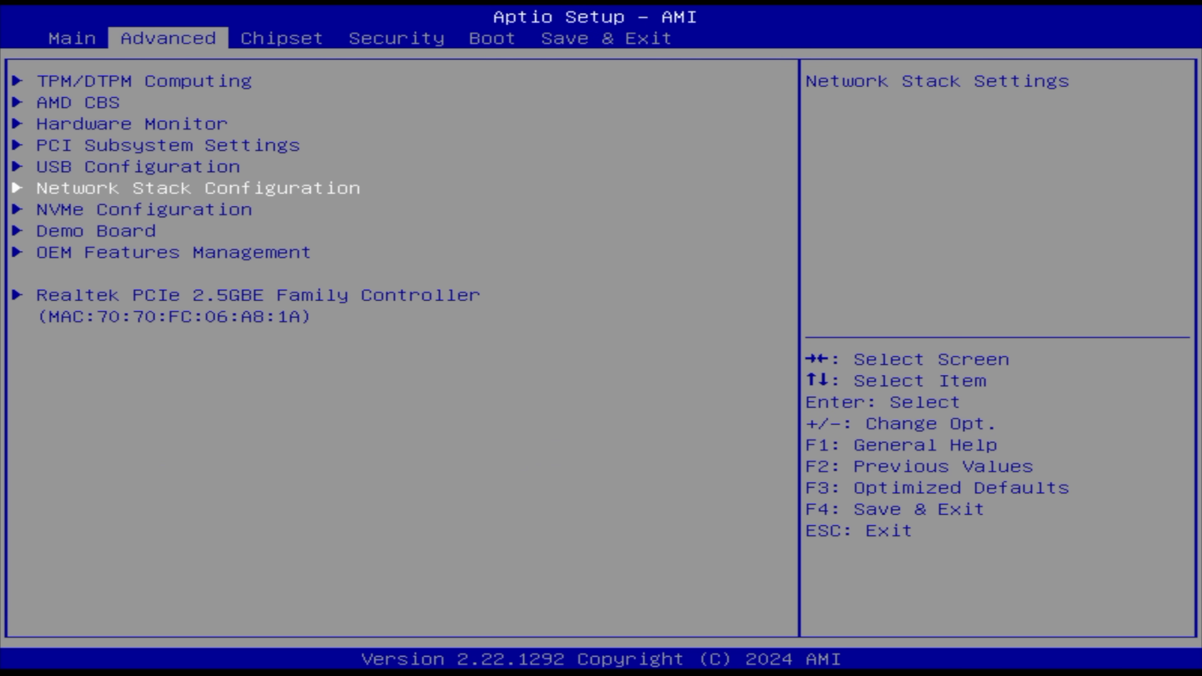
{"action": "key", "text": "Up"}
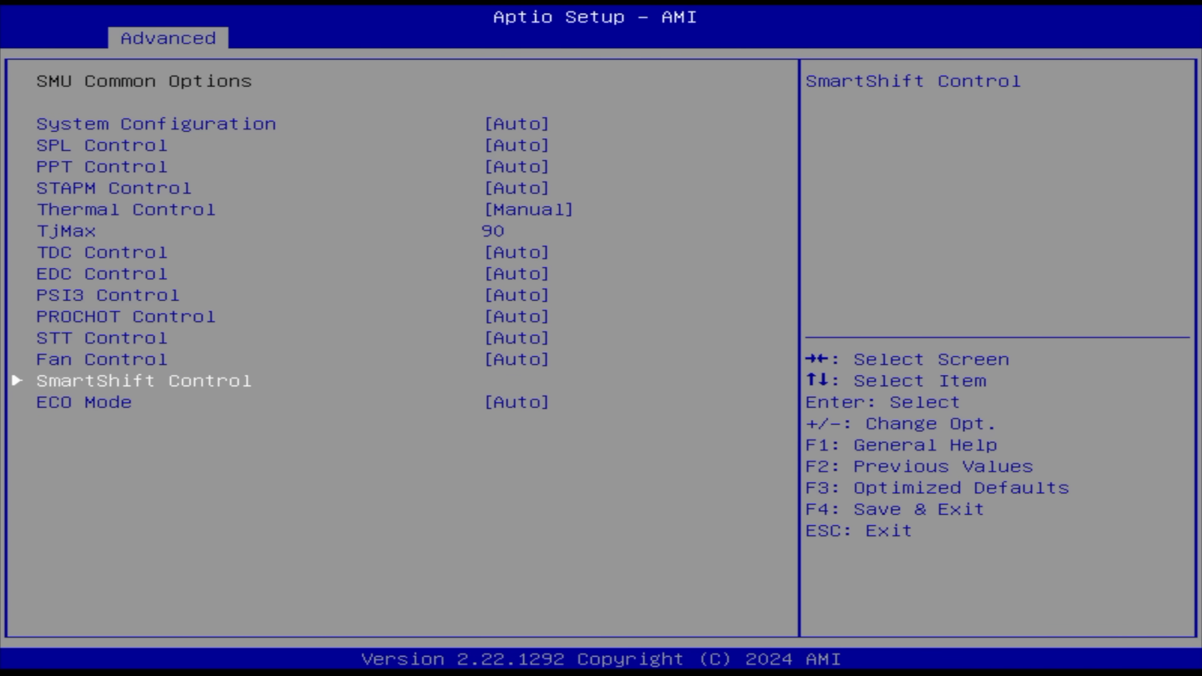
{"action": "left_click", "coordinate": [143, 380]}
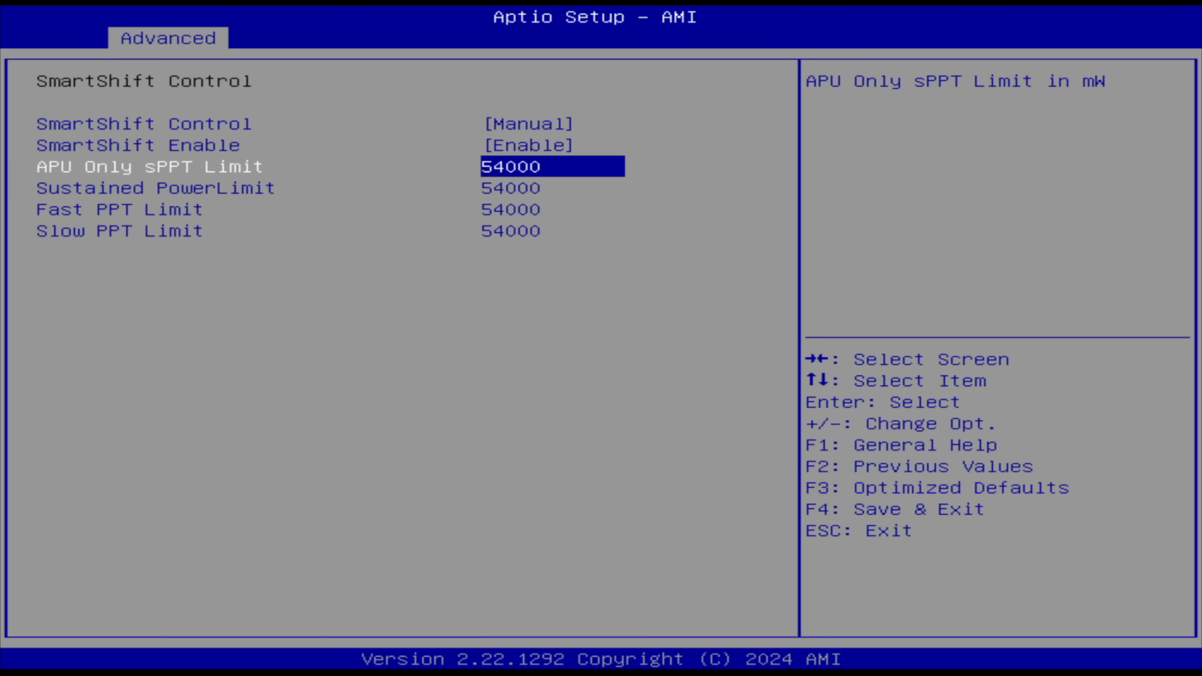
{"action": "key", "text": "Up"}
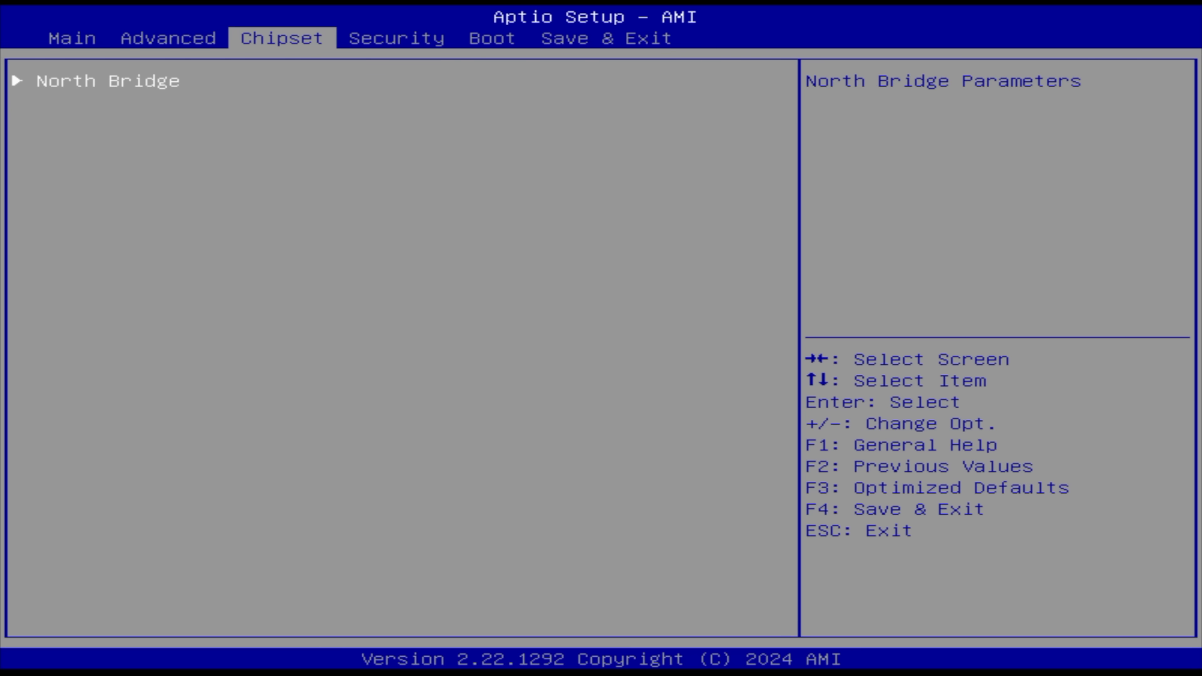
{"action": "left_click", "coordinate": [493, 38]}
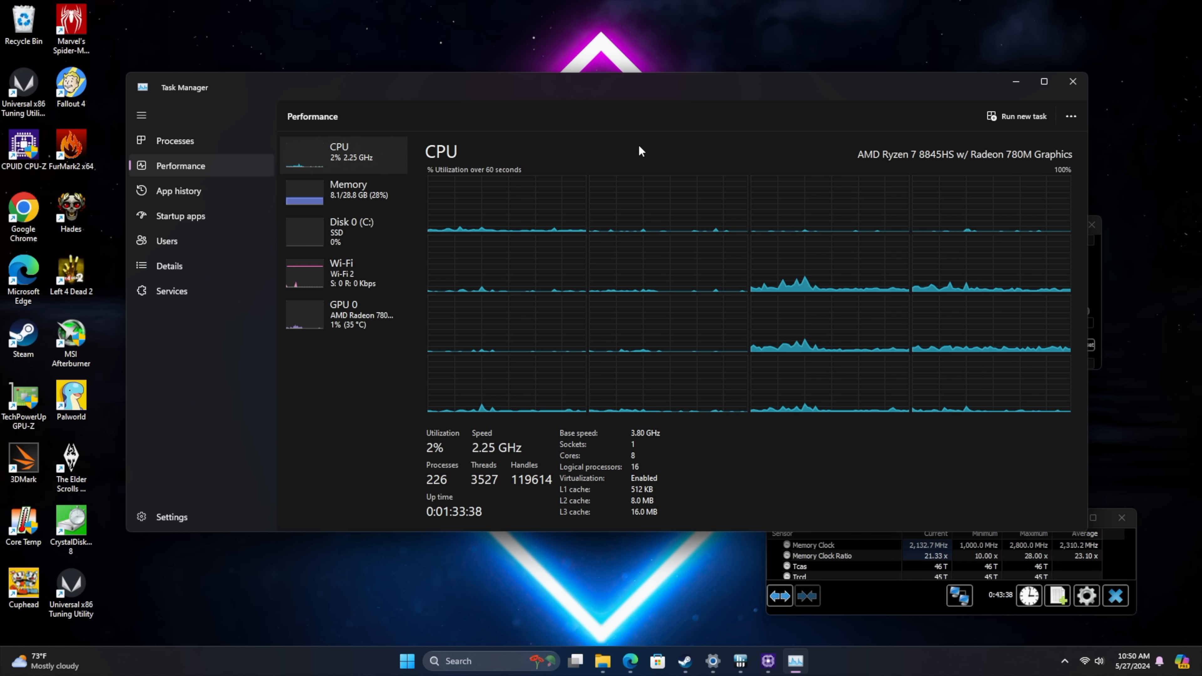
{"action": "mouse_move", "coordinate": [807, 250]}
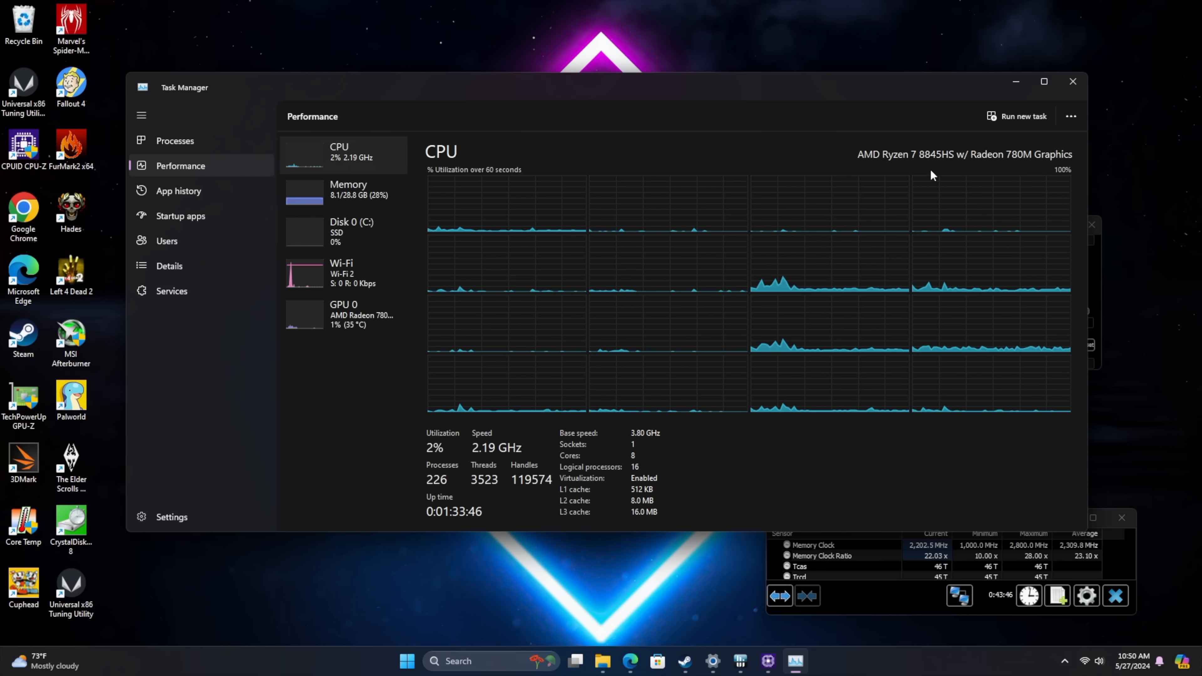
Show the CPU performance graph for the Ryzen 7 8845HS in the Performance view.
{"action": "left_click", "coordinate": [348, 189]}
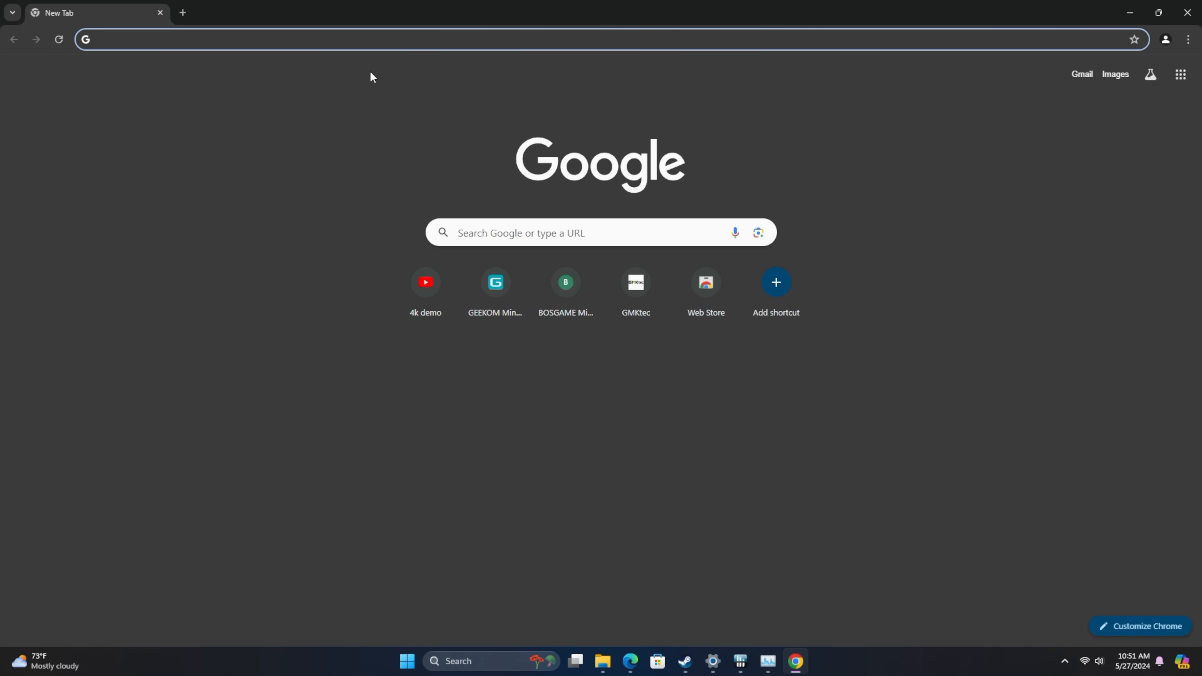
Search 'beelink', reach bee-link.com and the SER8 8845HS product page at $649.
{"action": "type", "text": "beelink"}
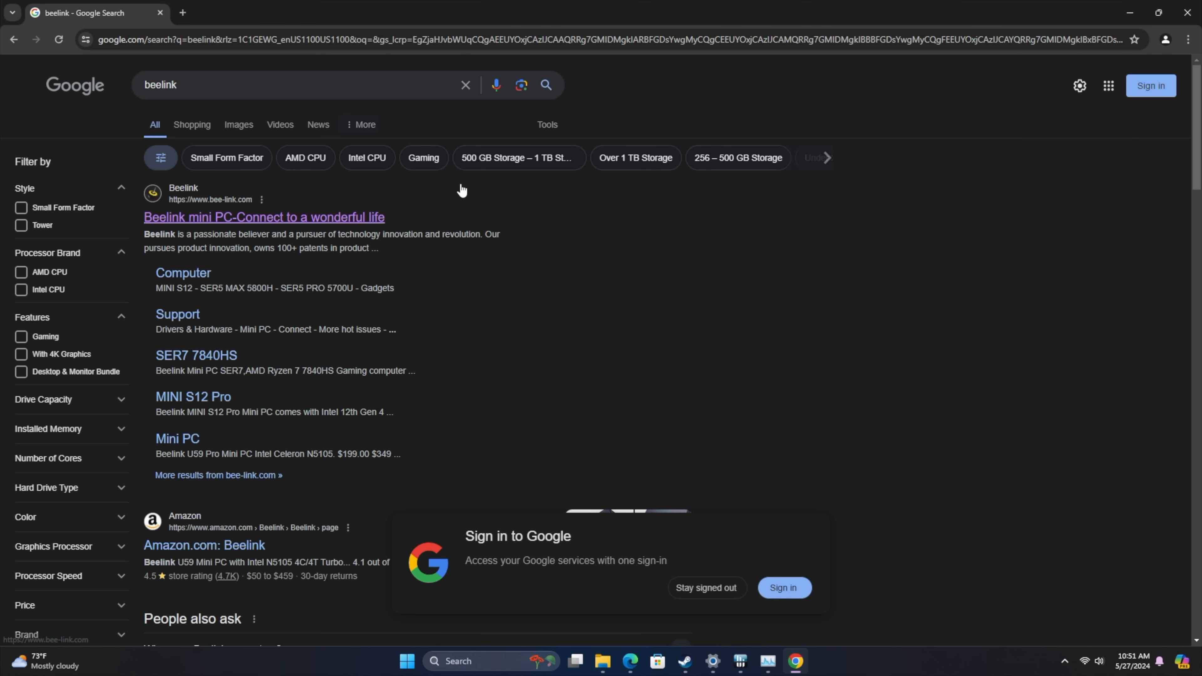
{"action": "left_click", "coordinate": [263, 218]}
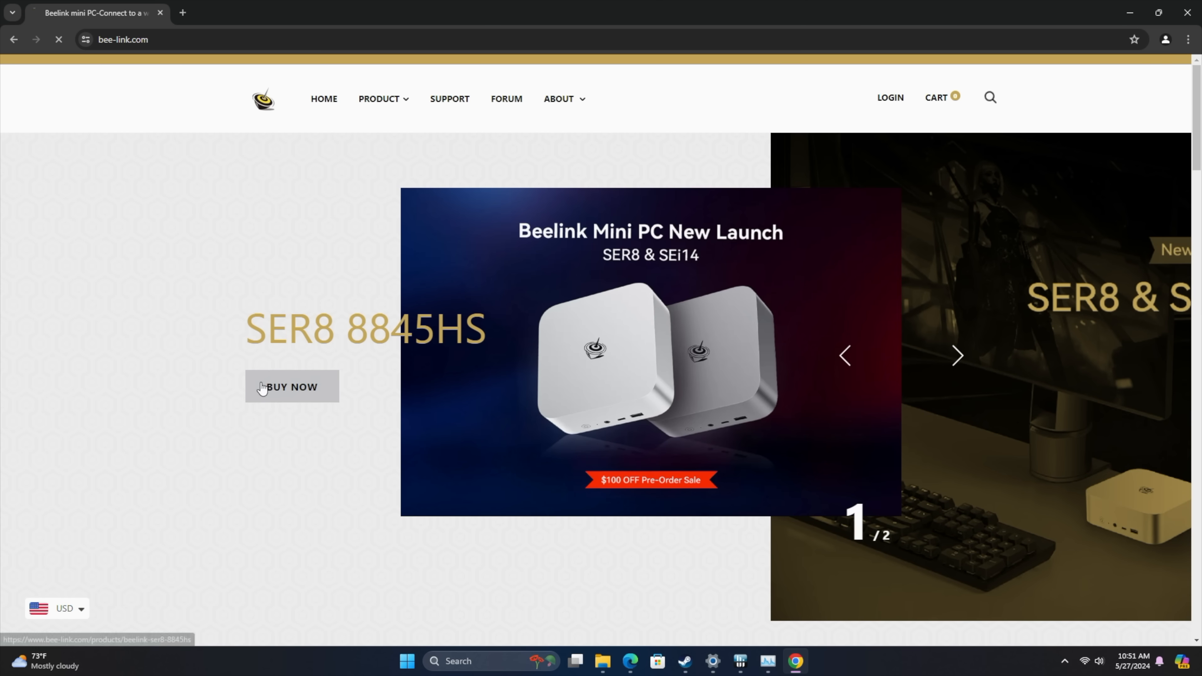
{"action": "left_click", "coordinate": [293, 387]}
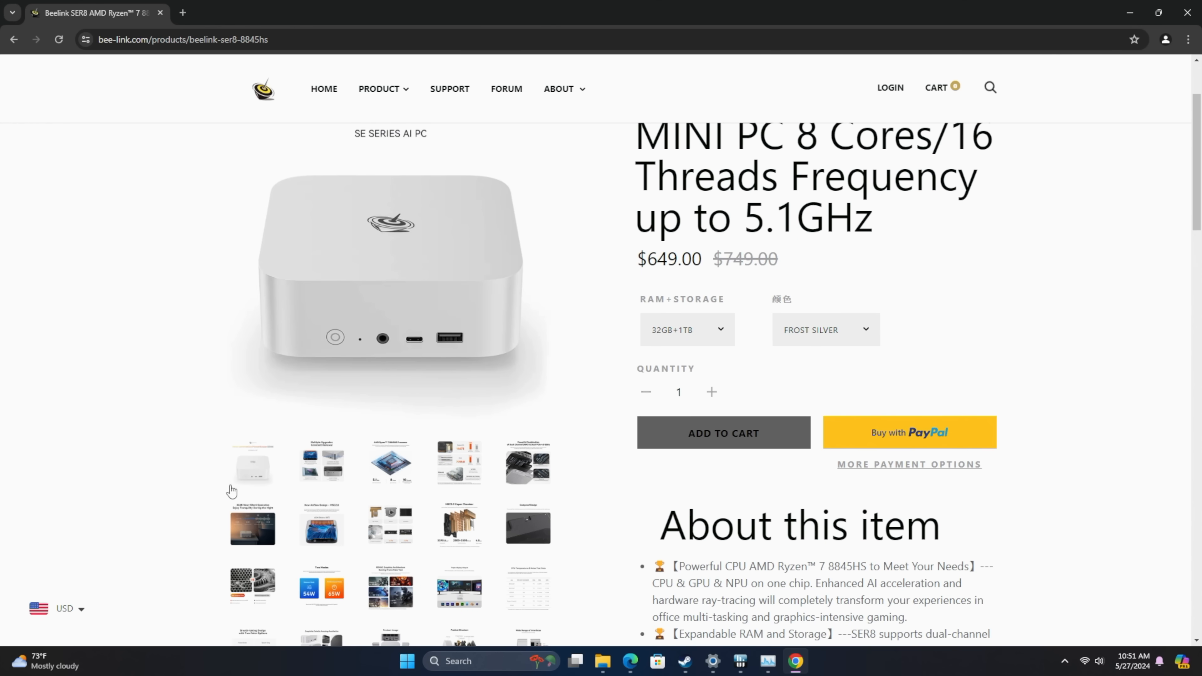
Browse the SER8 product images and description, then start a fresh new tab.
{"action": "left_click", "coordinate": [459, 463]}
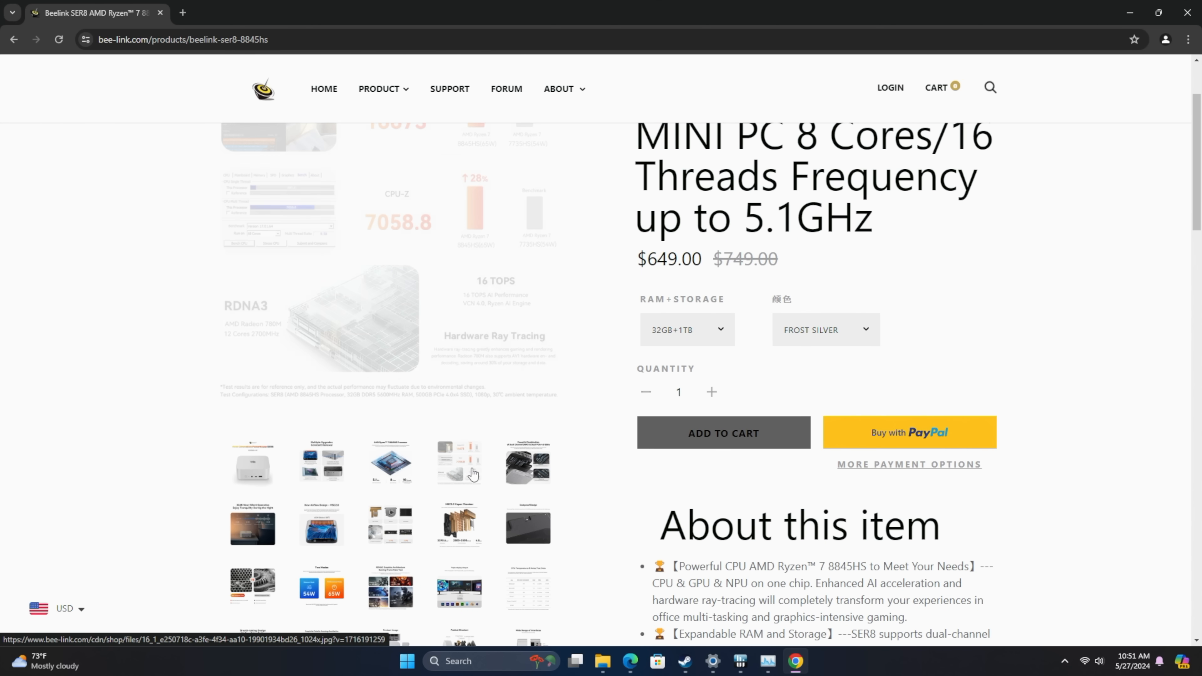
{"action": "scroll", "scroll_direction": "down", "scroll_amount": 3}
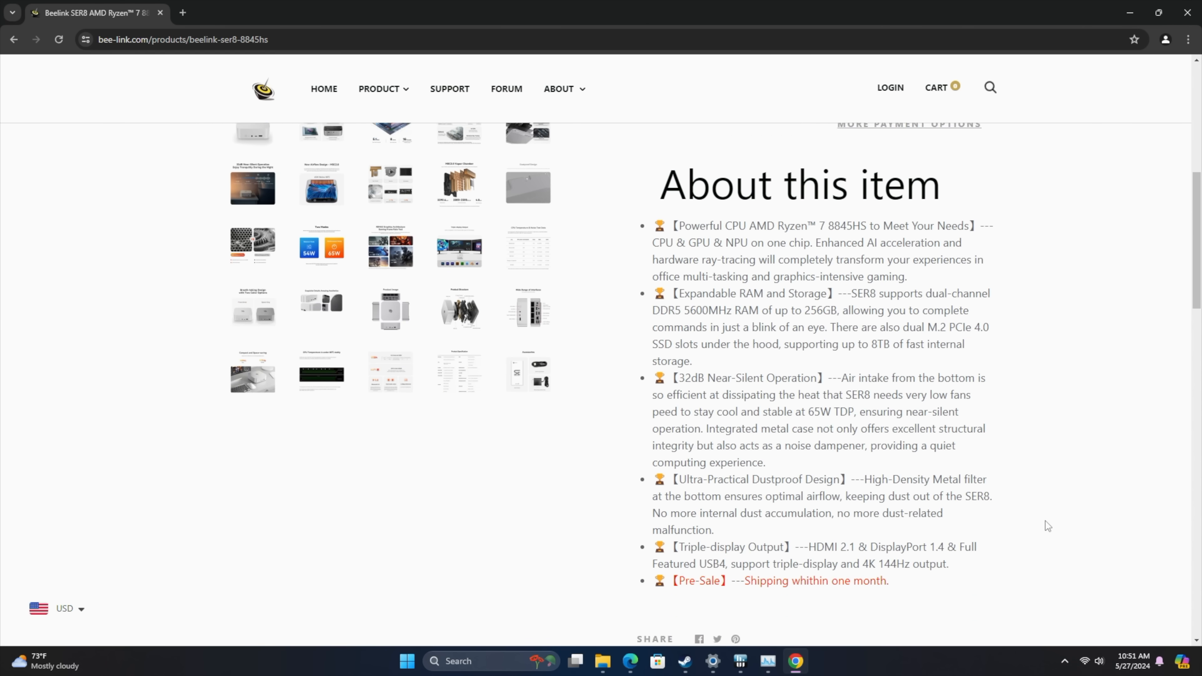
{"action": "left_click", "coordinate": [330, 13]}
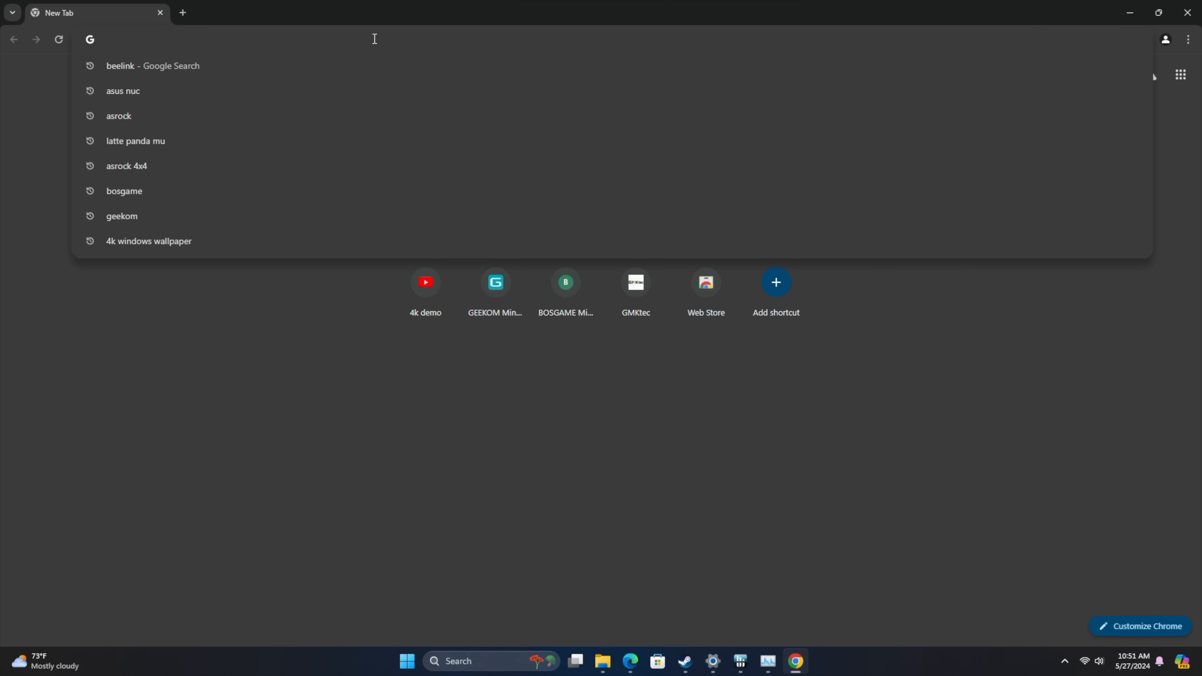
Search 'browser benchmark', reach BrowserBench.org and run Speedometer 3.0, scoring 18.3 ± 0.66.
{"action": "type", "text": "browser"}
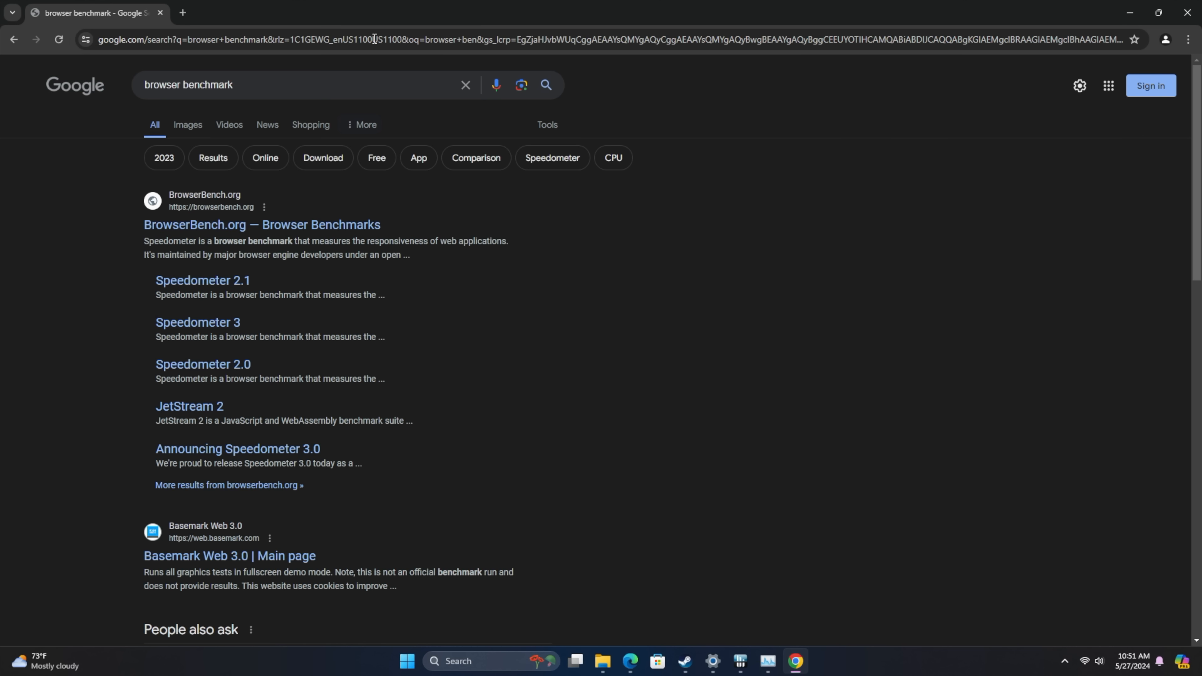
{"action": "left_click", "coordinate": [262, 224]}
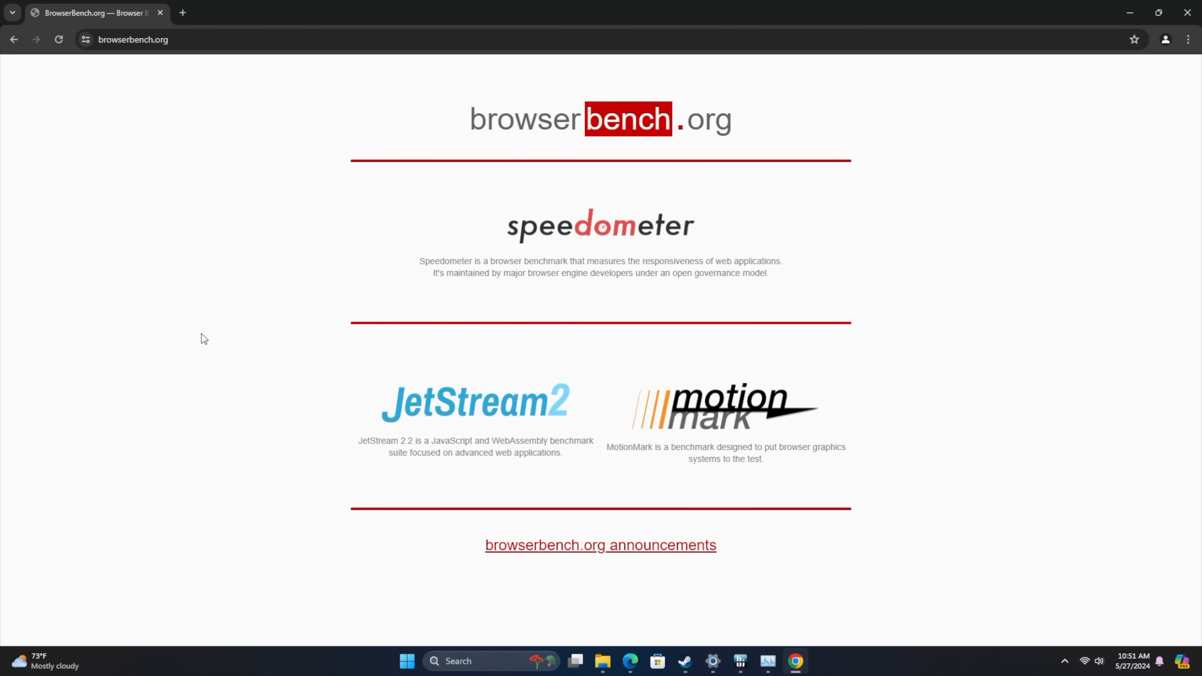
{"action": "mouse_move", "coordinate": [600, 273]}
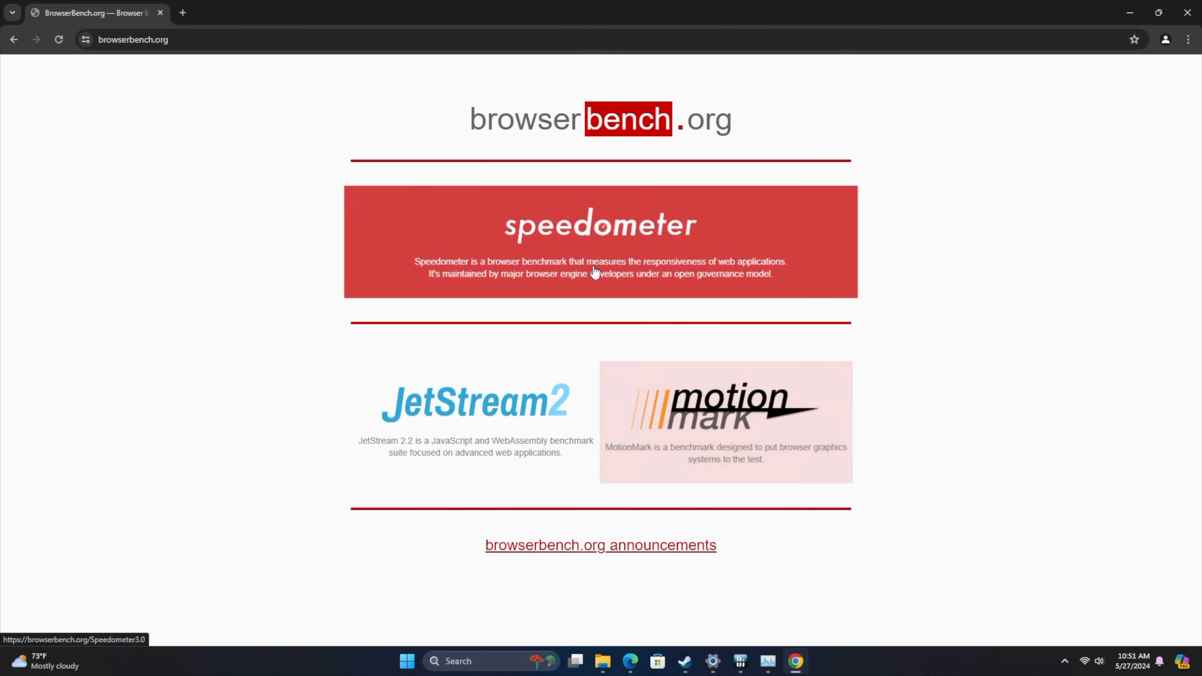
{"action": "left_click", "coordinate": [601, 242]}
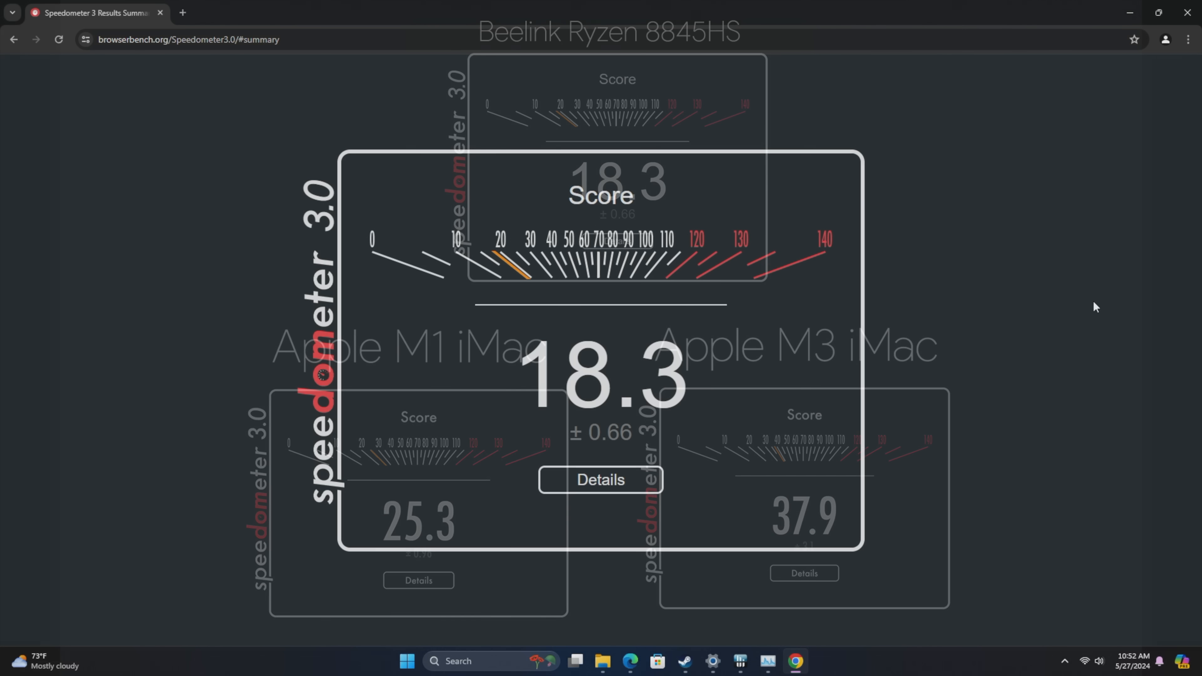
{"action": "left_click", "coordinate": [182, 12]}
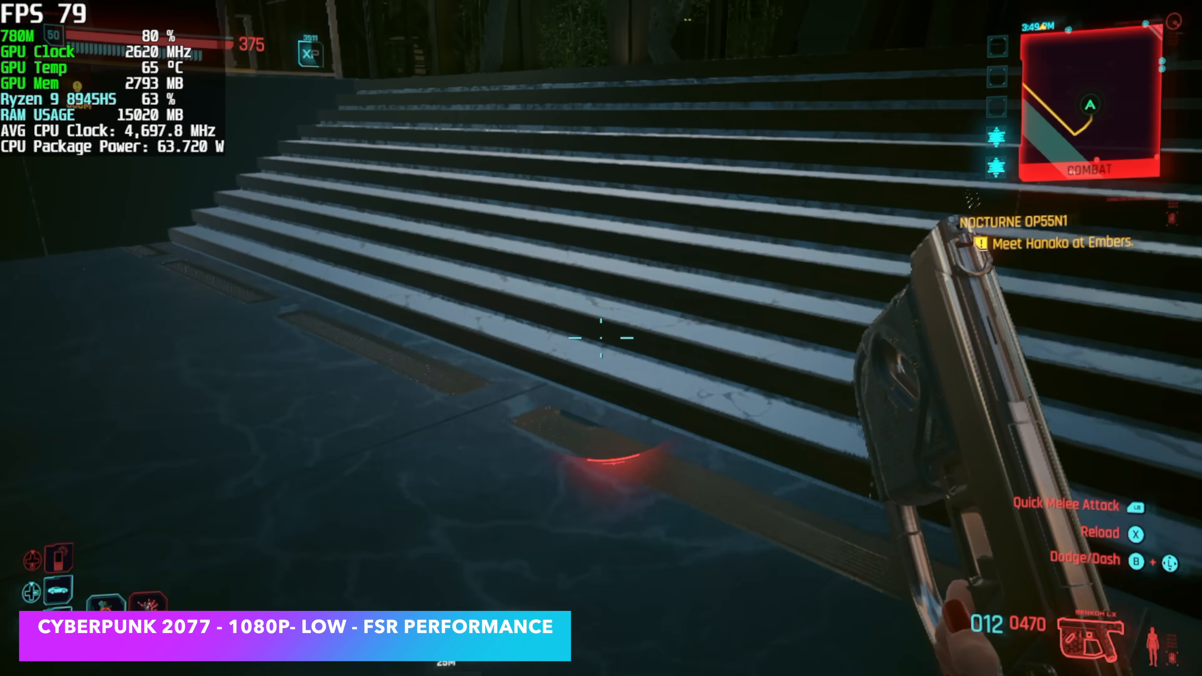
{"action": "mouse_move", "coordinate": [601, 338]}
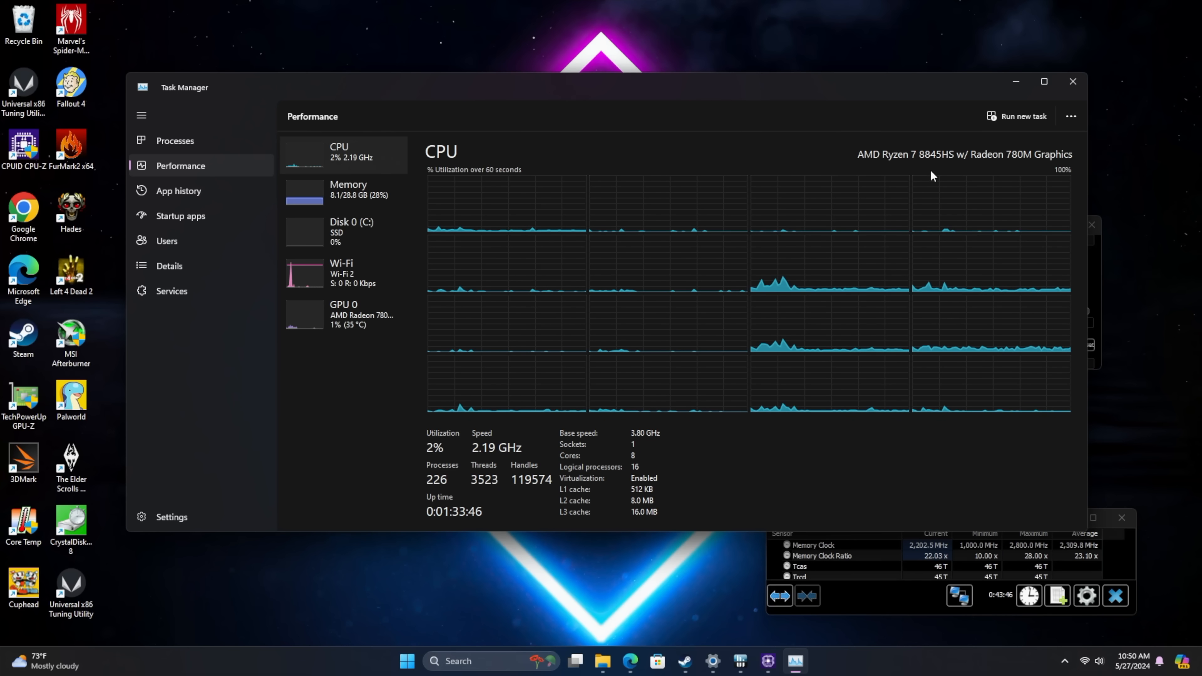
Check the 32 GB 5600 MHz memory, then show the Radeon 780M at 2%, 36 °C, 1.3 of 17.4 GB.
{"action": "left_click", "coordinate": [345, 189]}
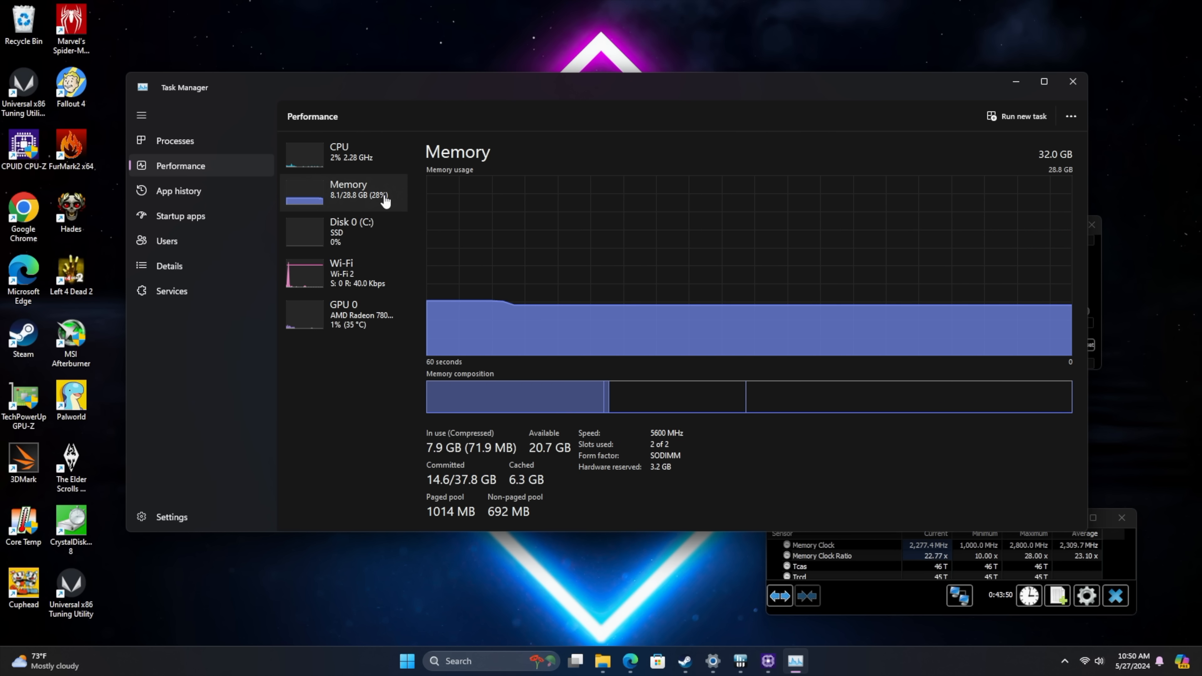
{"action": "left_click", "coordinate": [342, 314]}
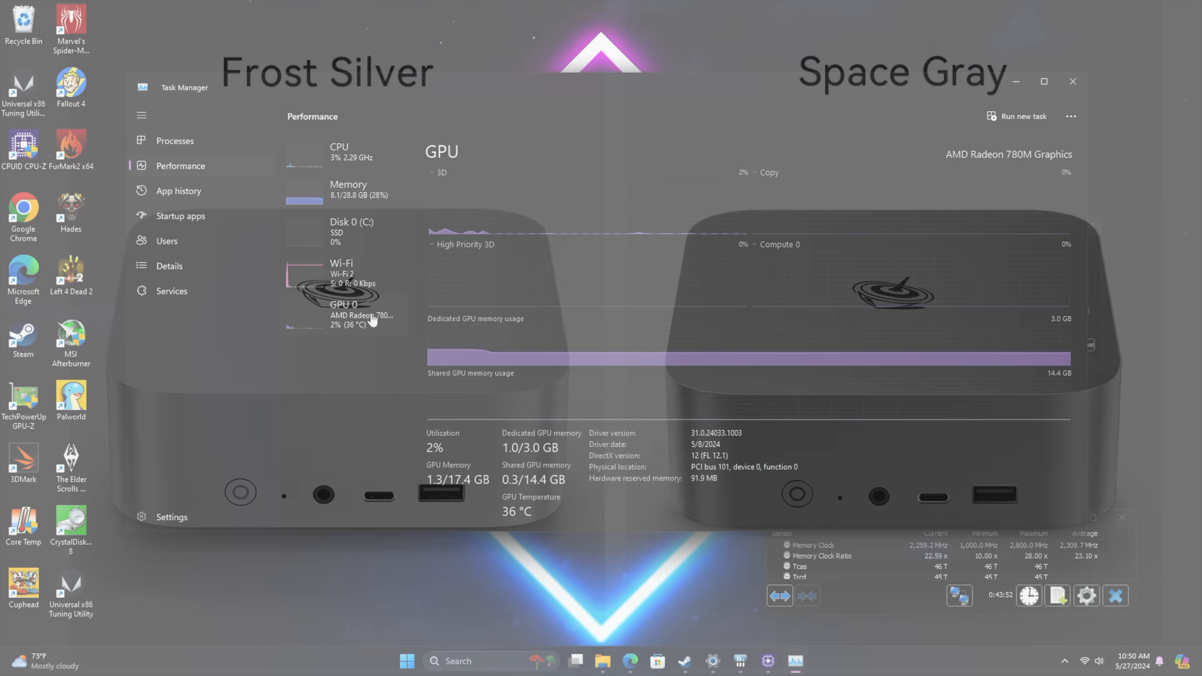
{"action": "left_click", "coordinate": [349, 188]}
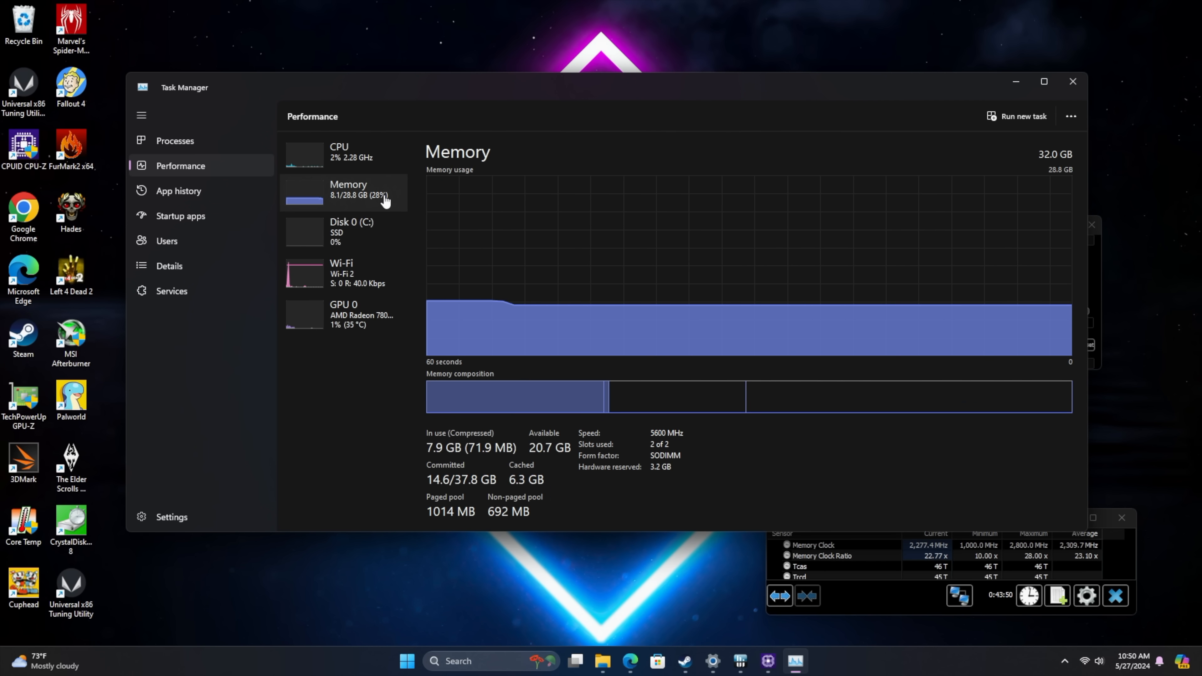
{"action": "left_click", "coordinate": [342, 314]}
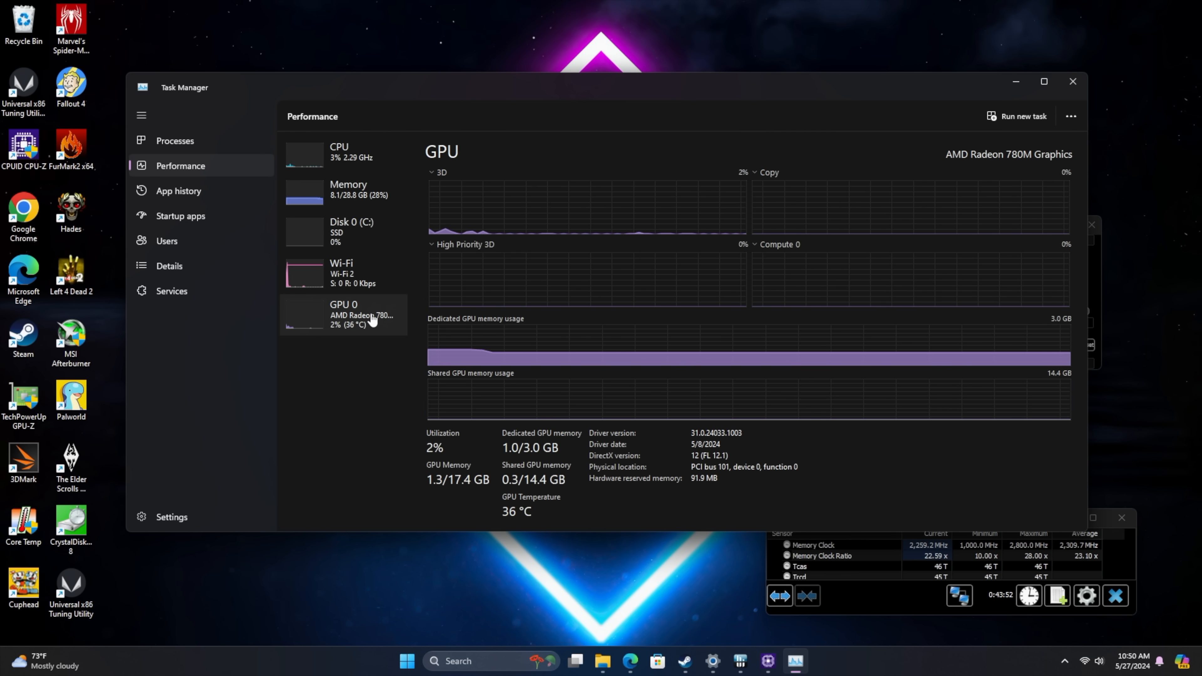